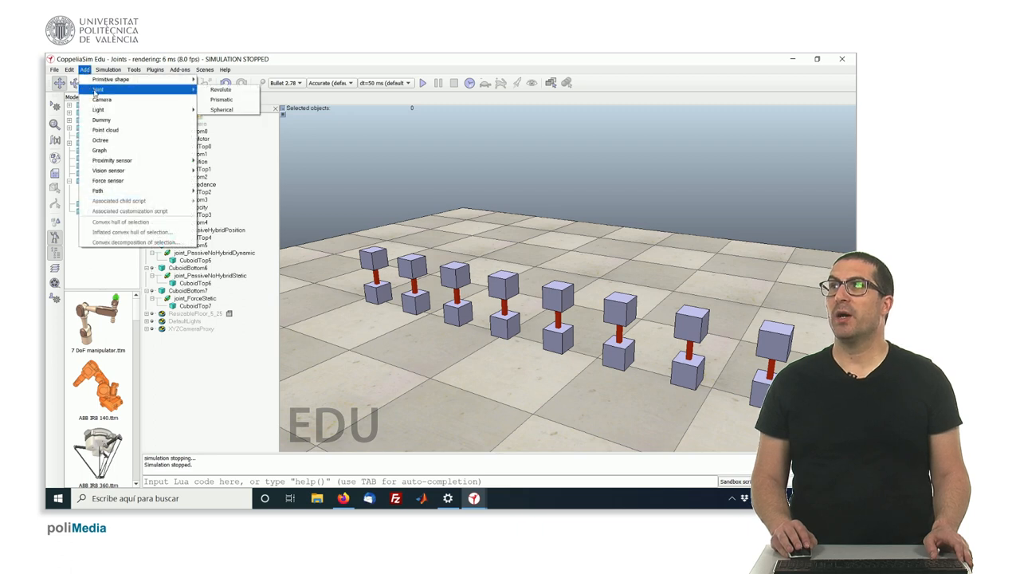
mouse_move(221, 99)
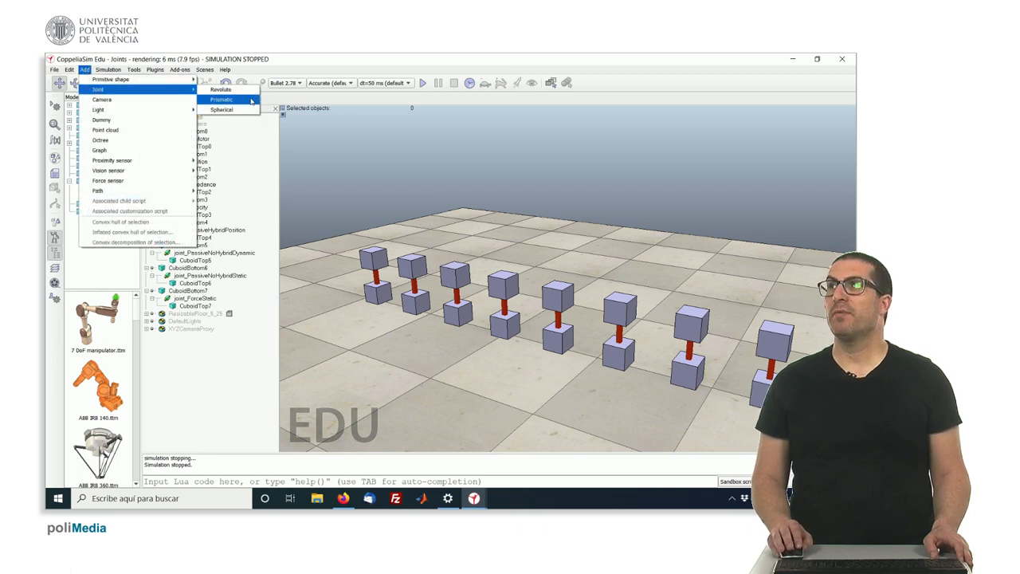
mouse_move(220, 90)
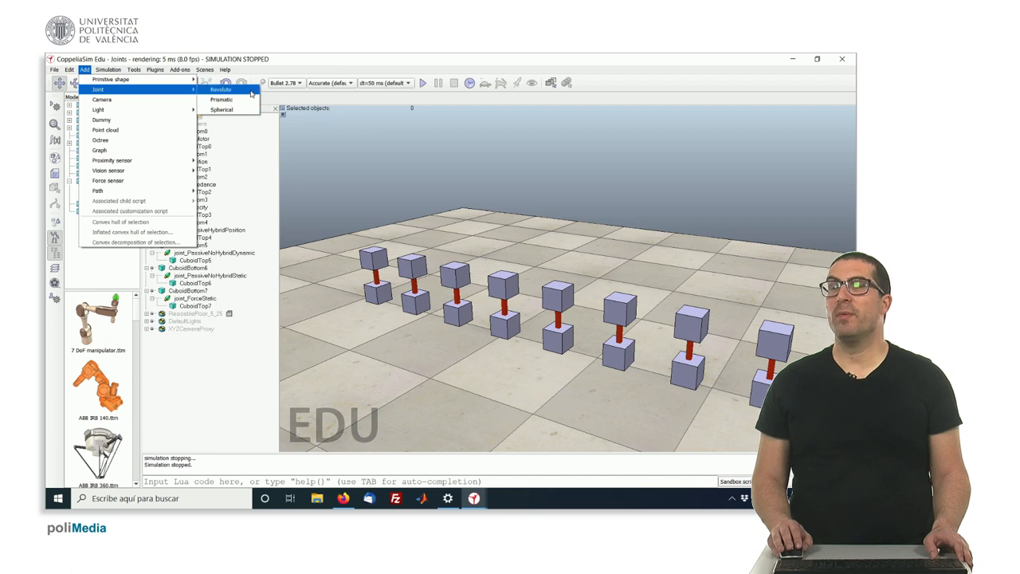
mouse_move(221, 108)
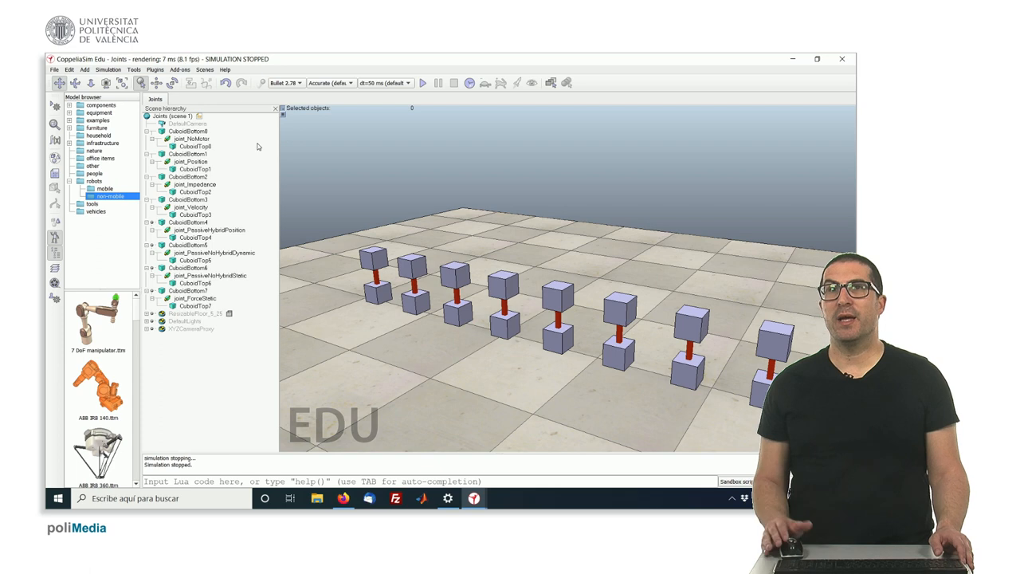
mouse_move(239, 143)
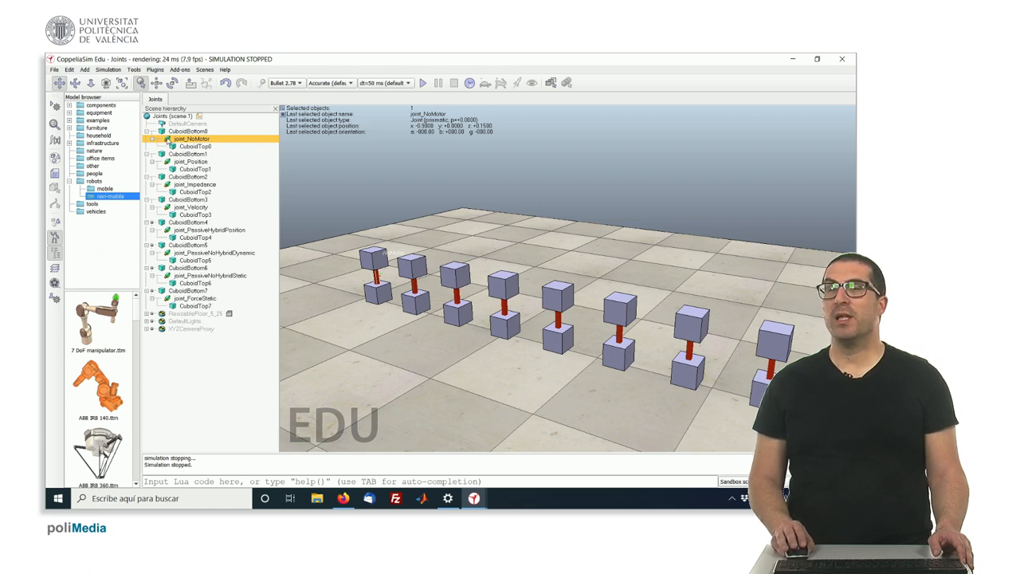
Step: Review the first joint's Mode dropdown, keep Torque/force mode, and select CuboidTop0 to show its Shape properties
double_click(164, 137)
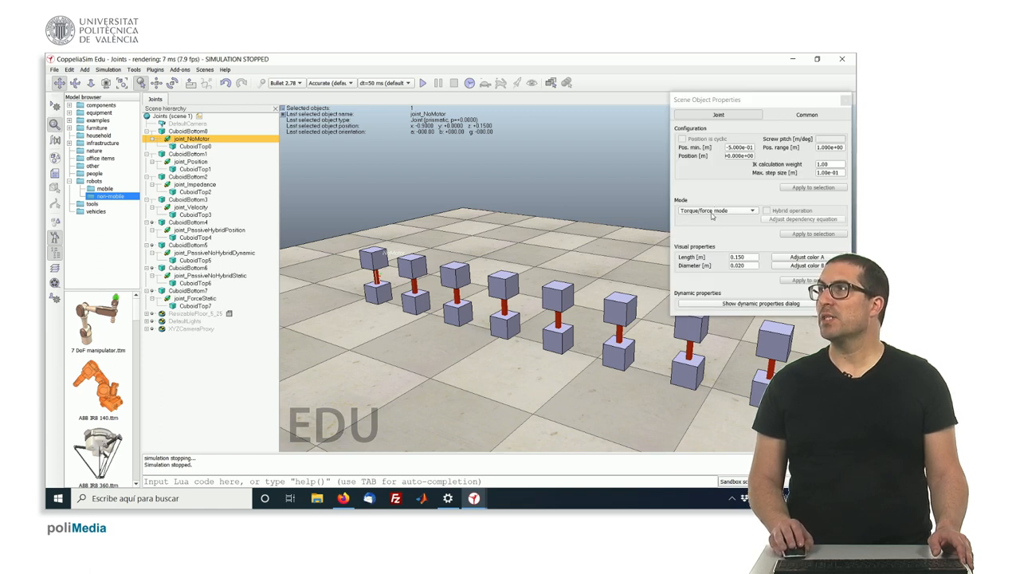
click(715, 210)
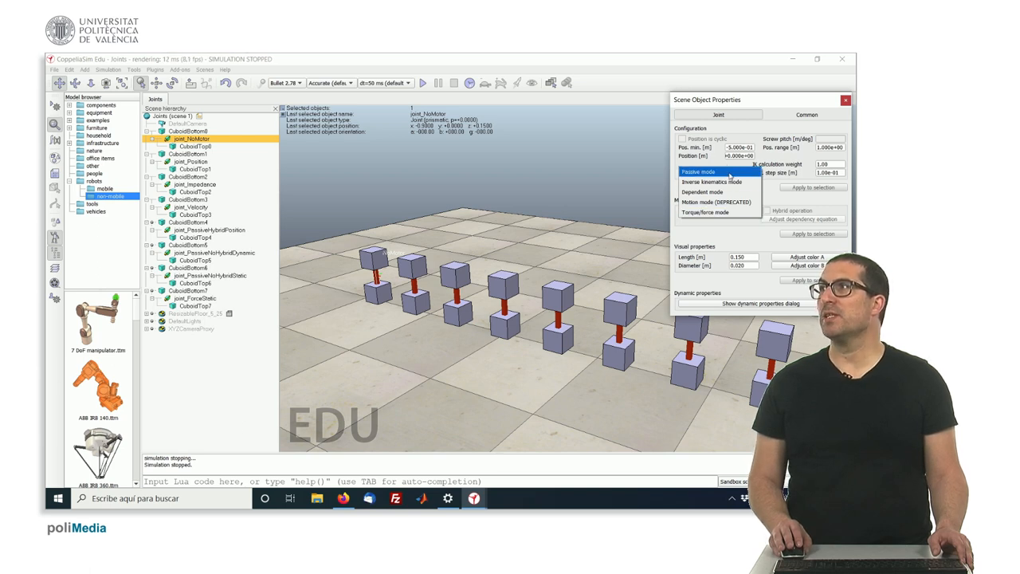
mouse_move(704, 191)
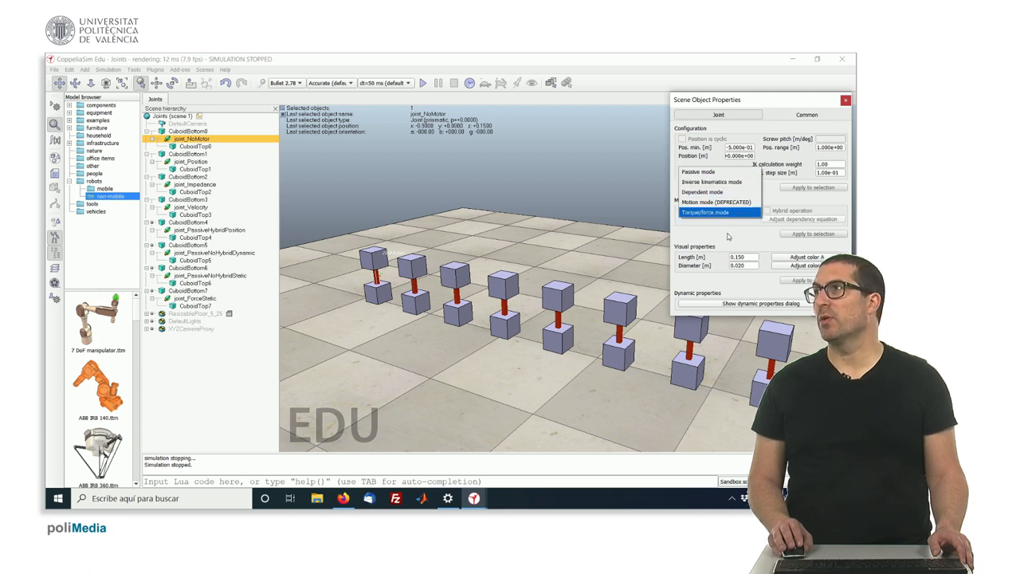
click(704, 212)
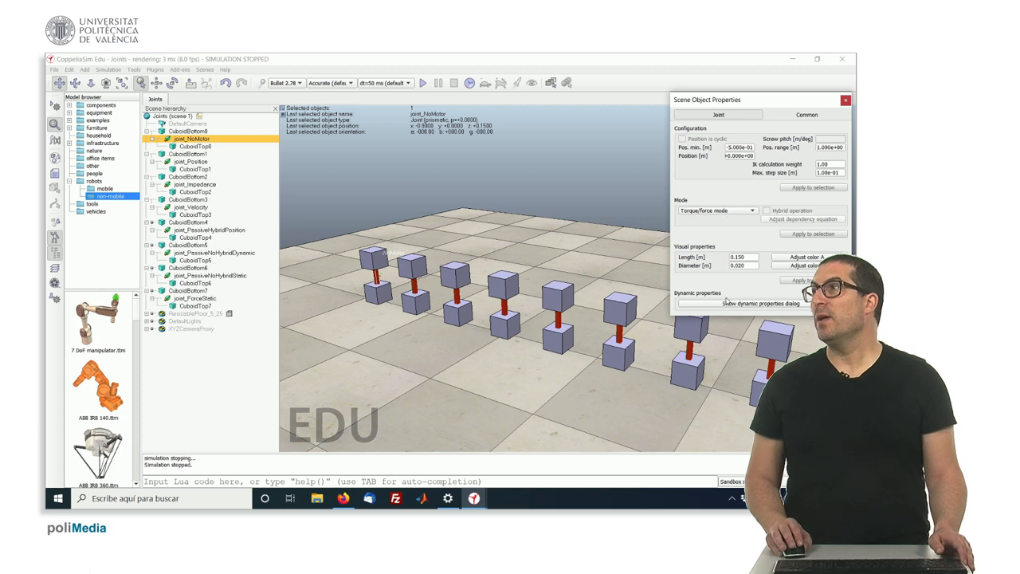
click(758, 303)
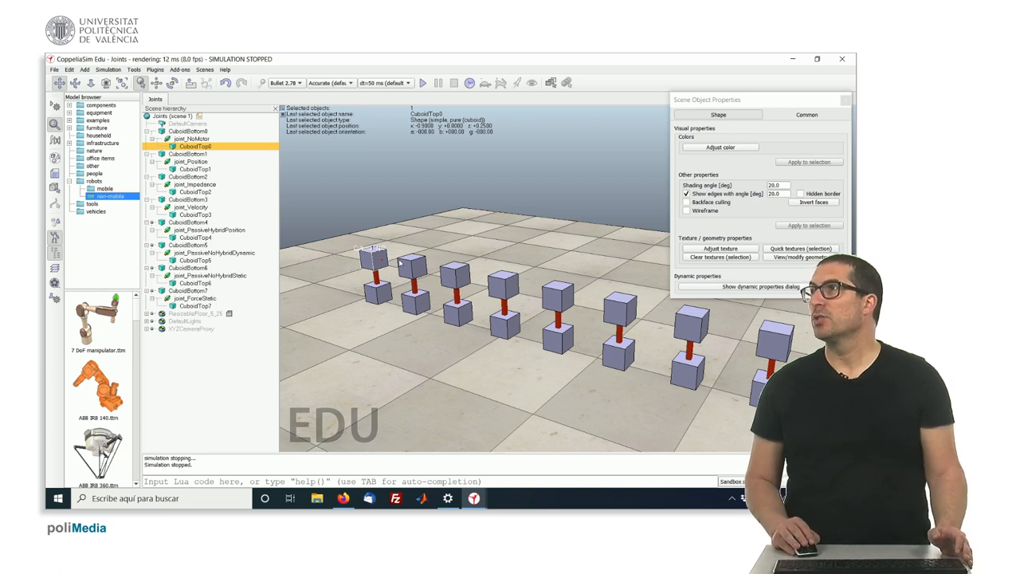
Step: Check CuboidTop0's Rigid Body Dynamic Properties (respondable, dynamic), then reselect the first joint
click(755, 287)
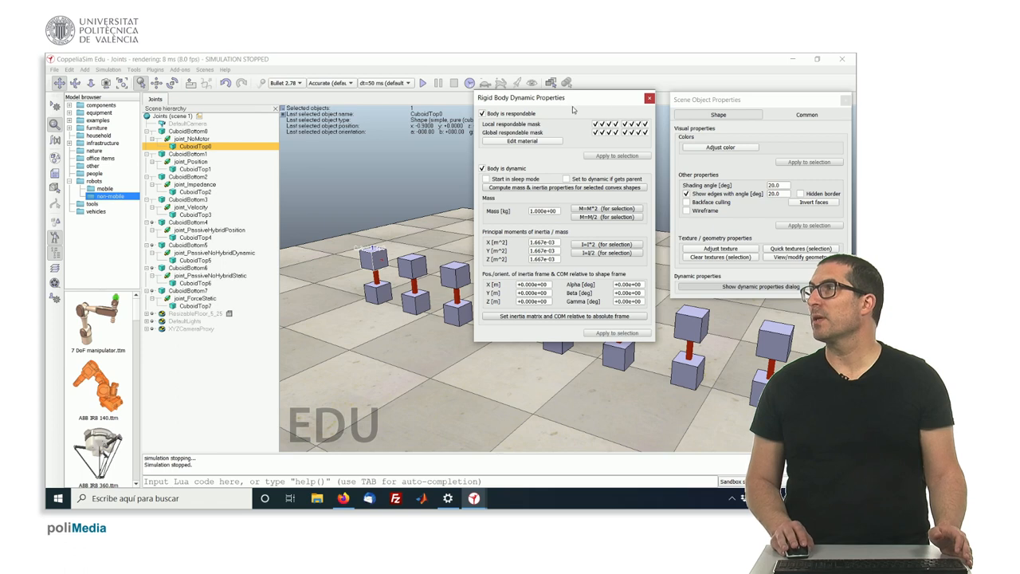
click(650, 97)
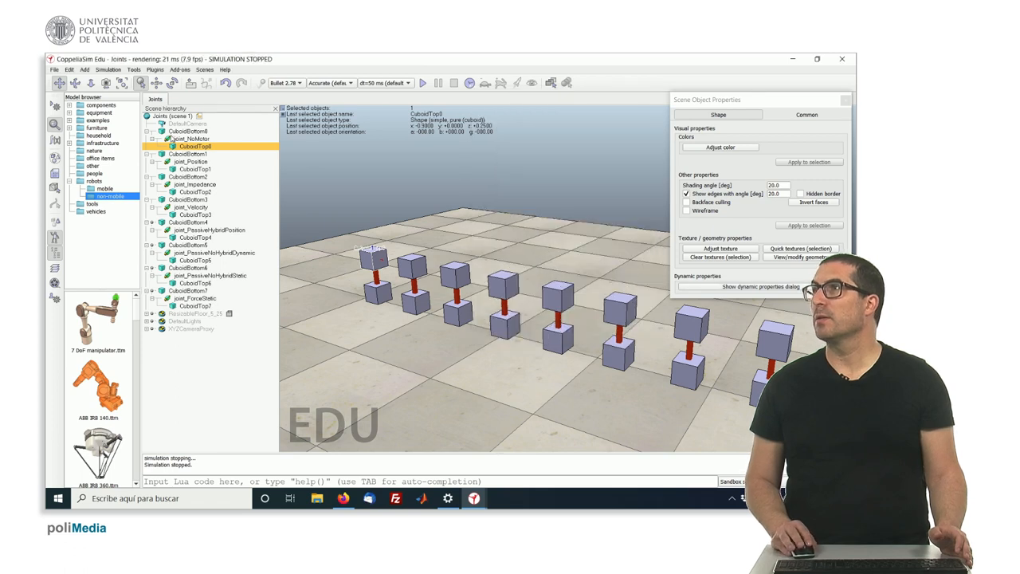
click(191, 139)
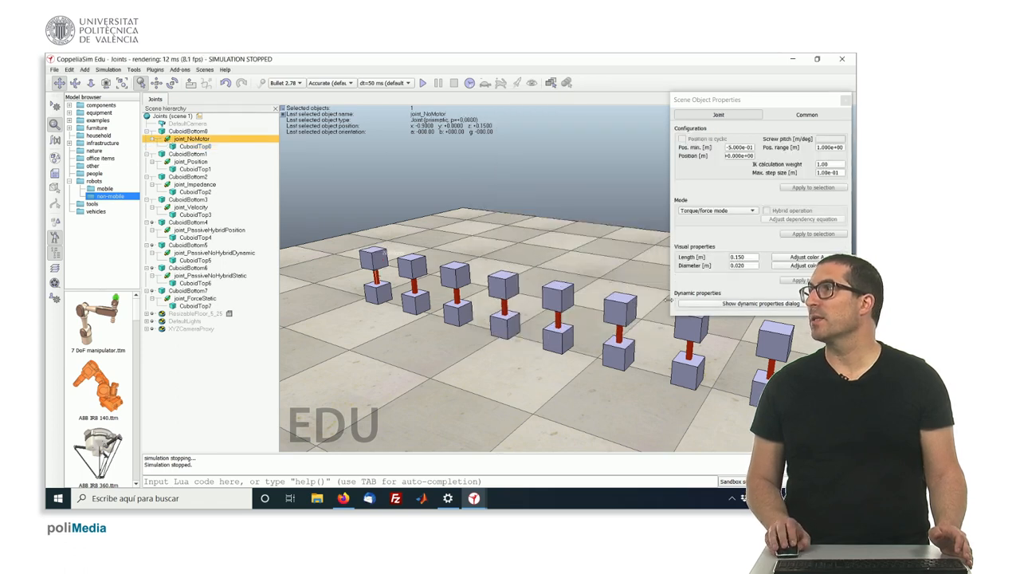
Step: Show the Joint Dynamic Properties dialog and switch to the third, spring-damper joint's settings
click(758, 303)
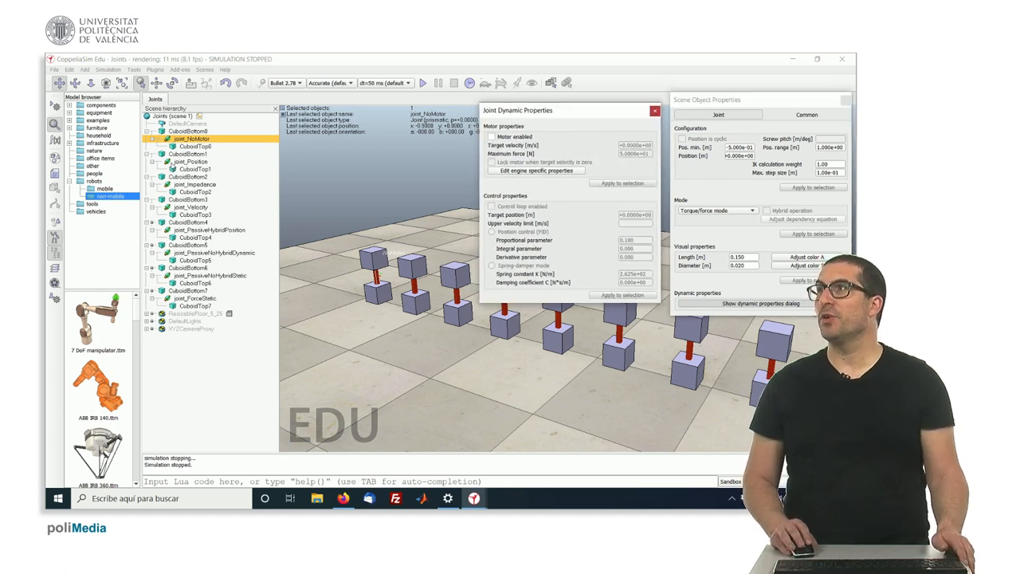
click(192, 161)
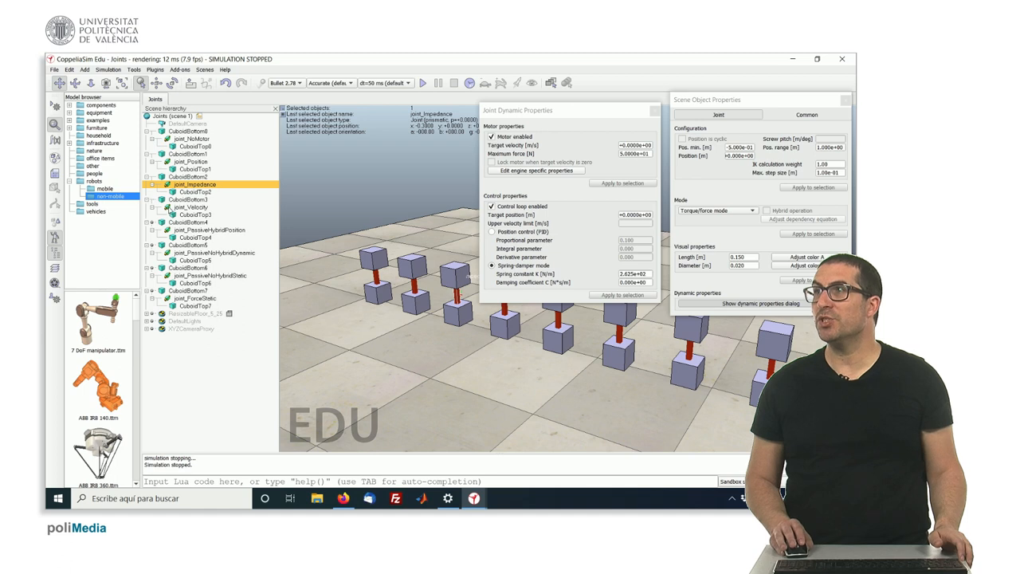
Step: View joint_Velocity's motor-only dynamics, then joint_PassiveHybridPosition's position-control parameters, moving the dialog aside
click(192, 207)
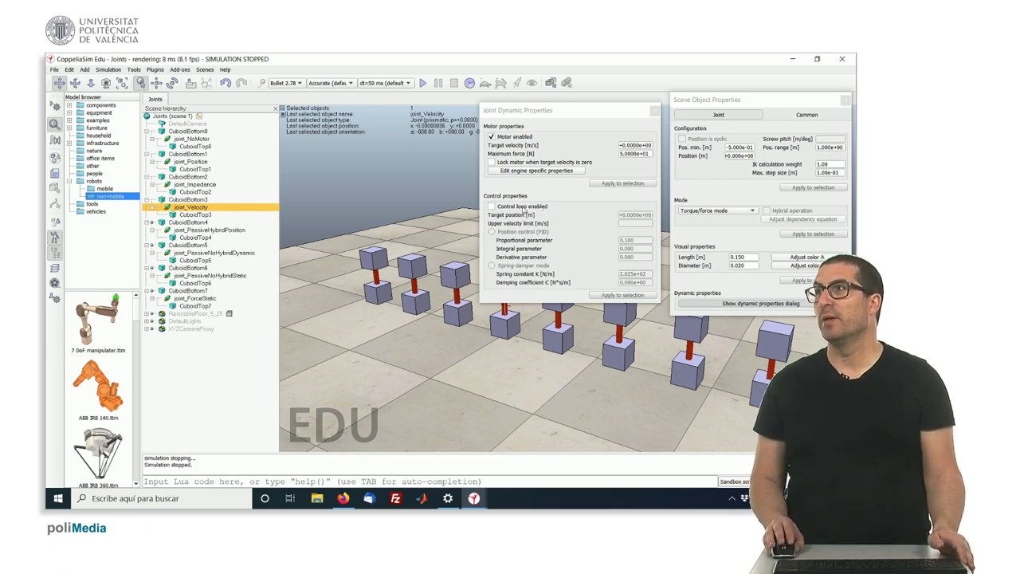
click(209, 229)
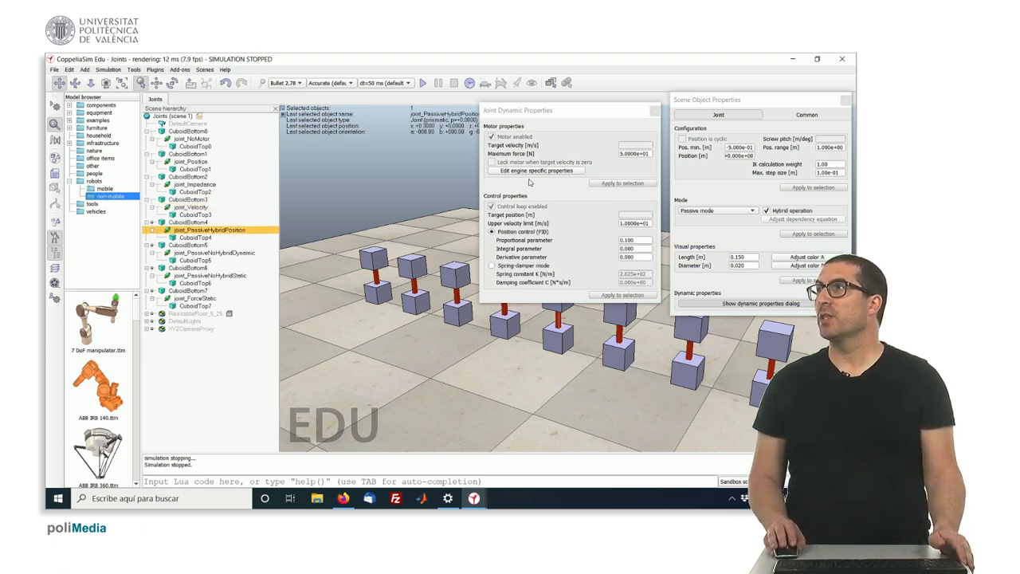
drag(571, 109, 391, 108)
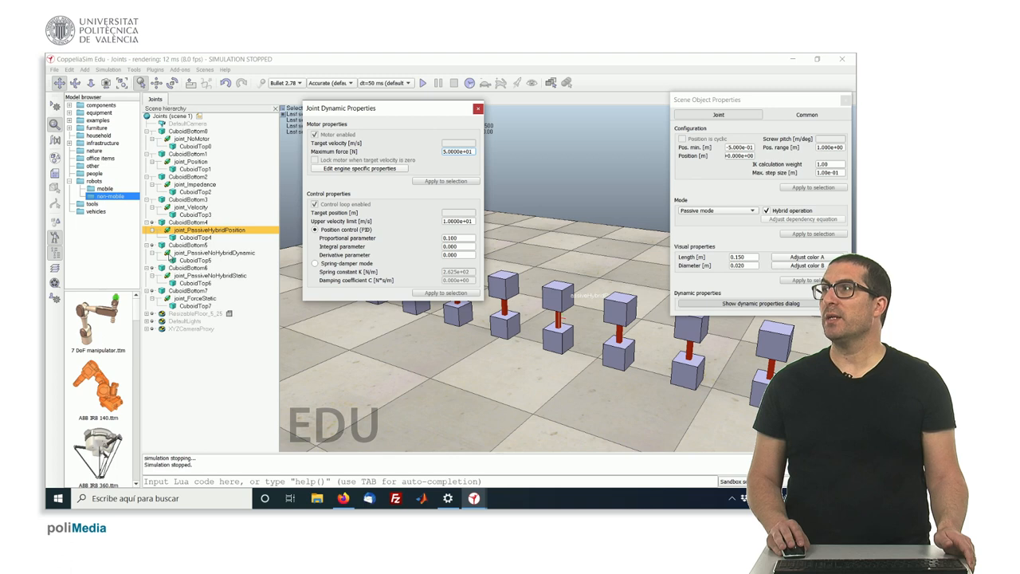
Step: Close the Joint Dynamic Properties dialog and select the next passive-mode joint in the hierarchy
click(213, 252)
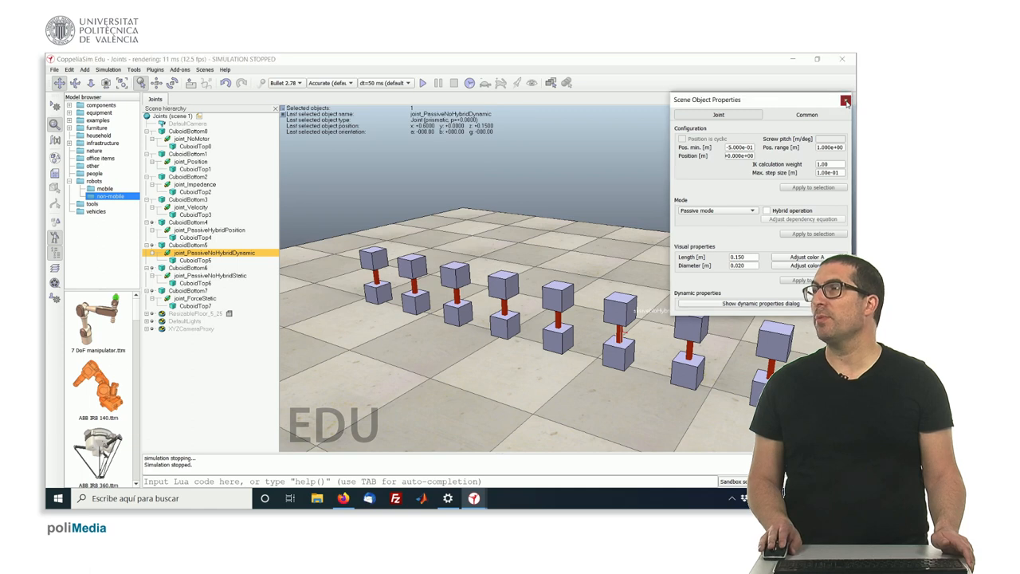
click(844, 99)
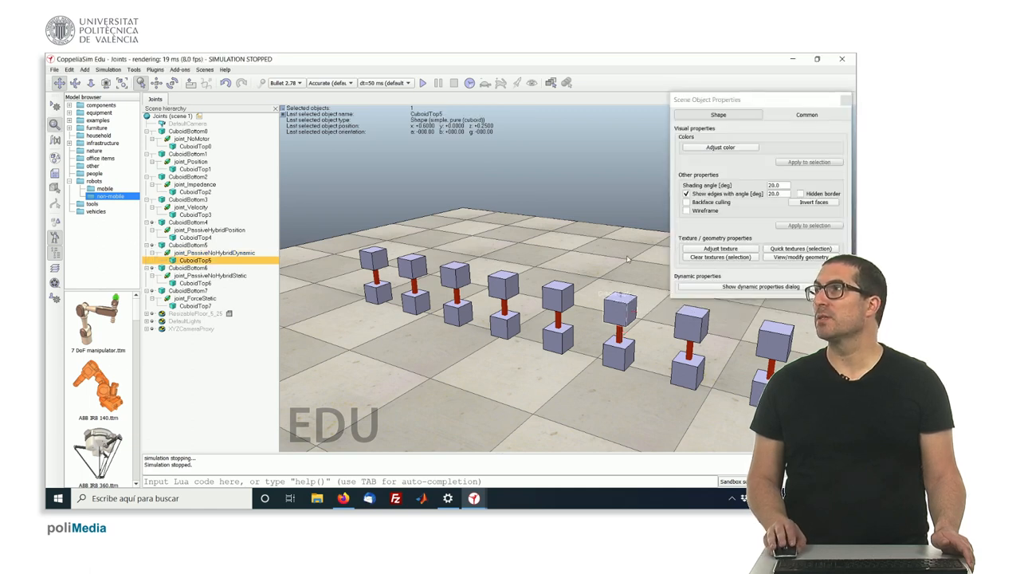
click(759, 287)
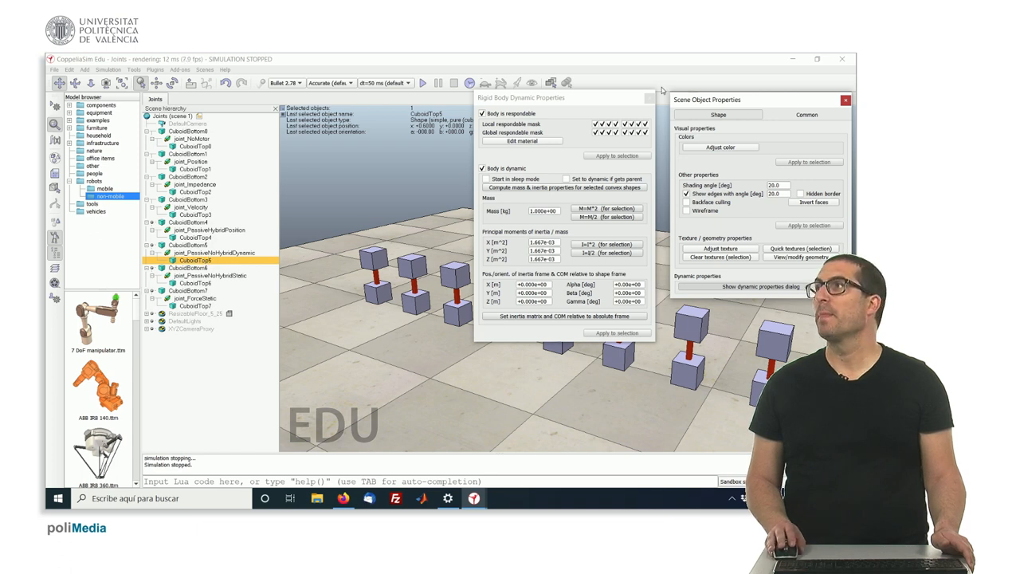
click(647, 97)
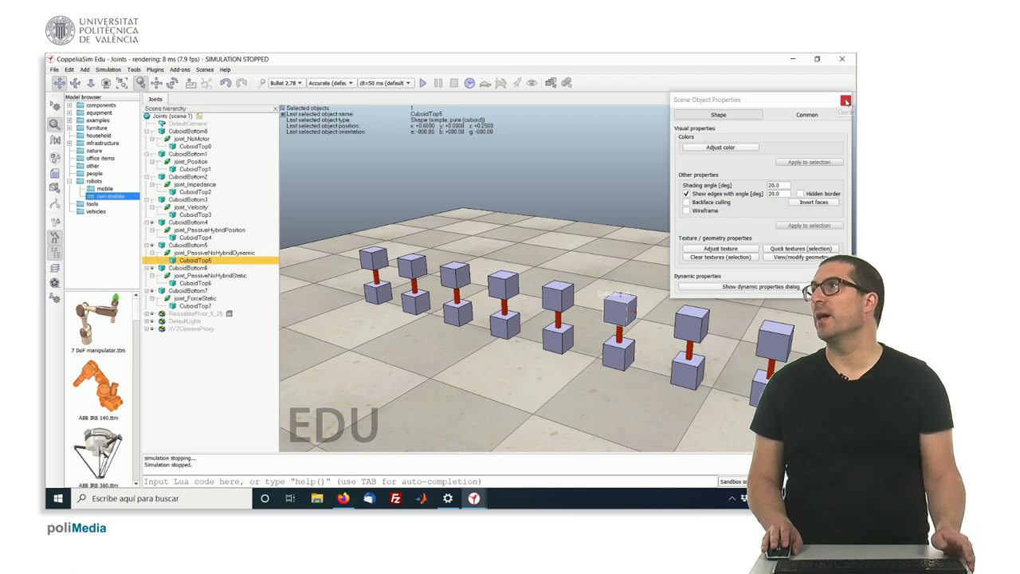
click(846, 99)
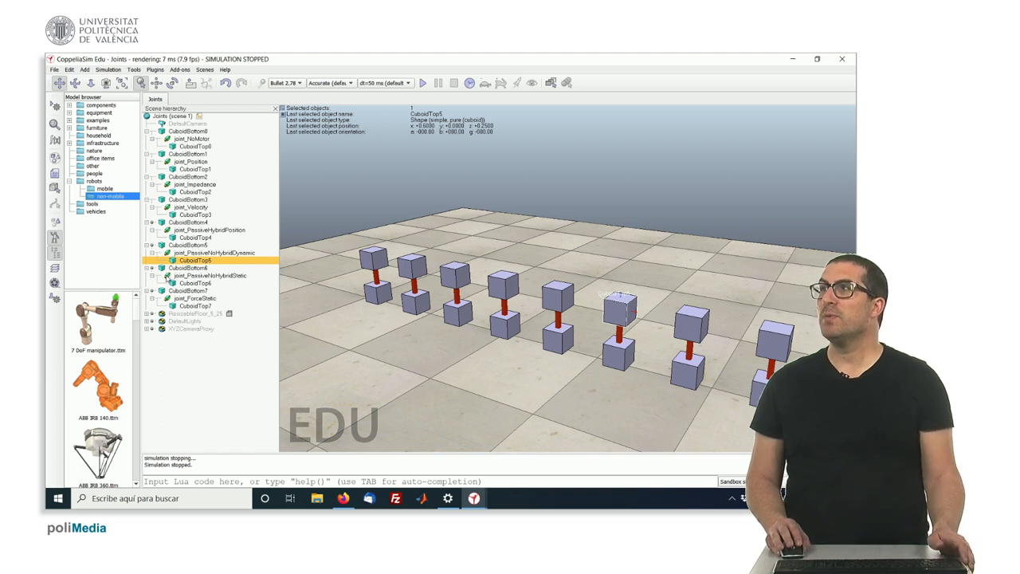
click(211, 274)
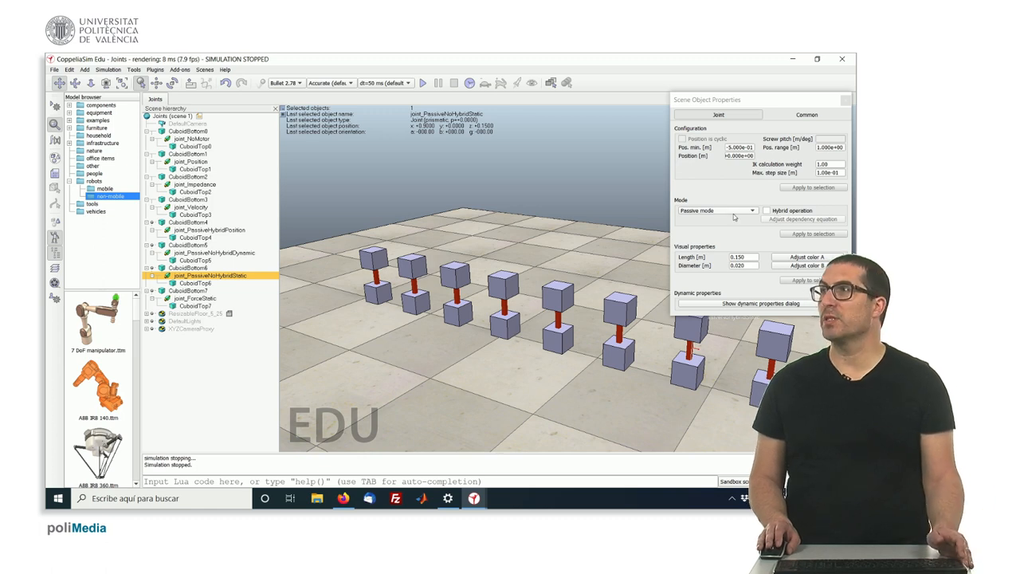
click(196, 284)
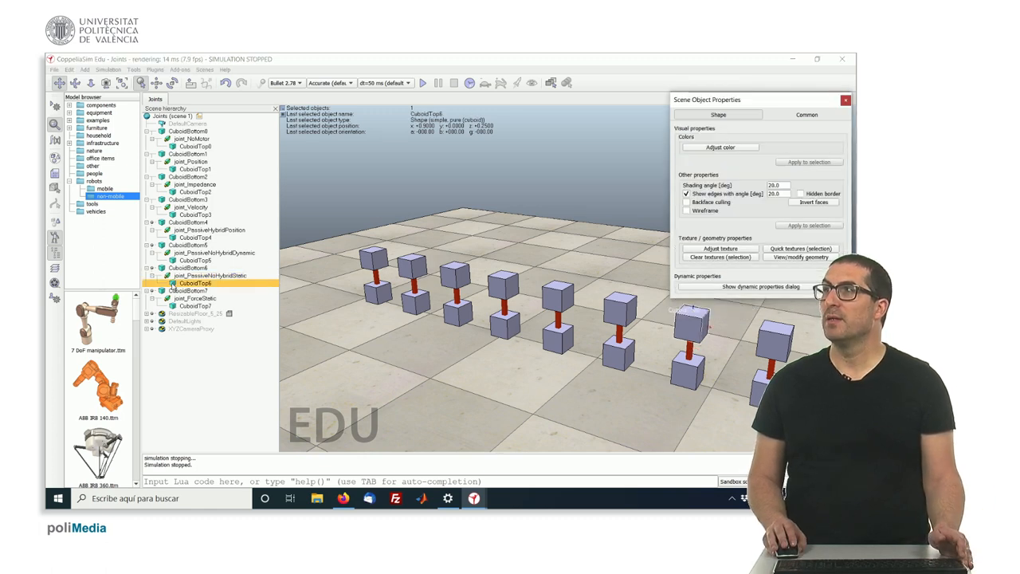
click(760, 287)
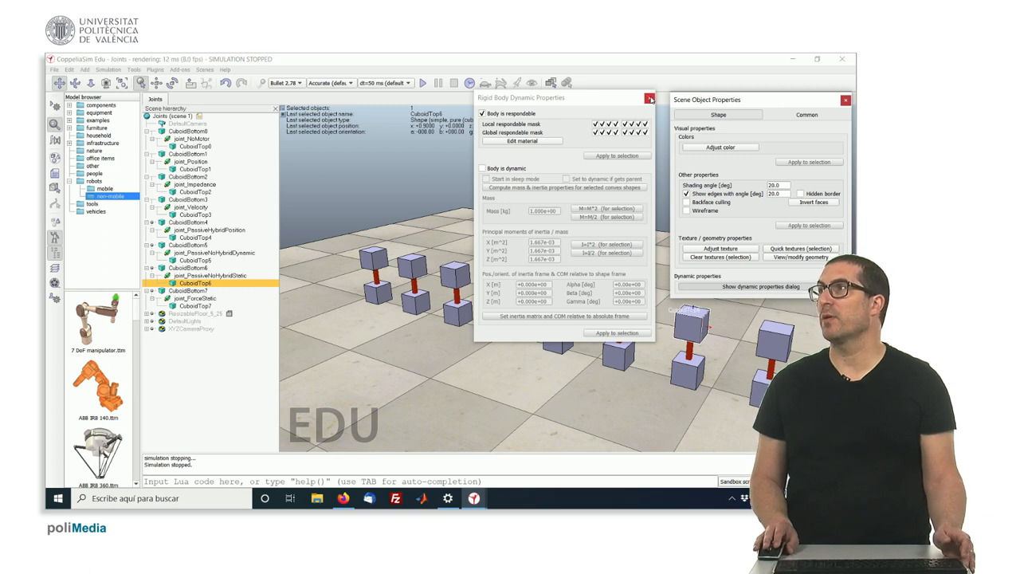
mouse_move(650, 99)
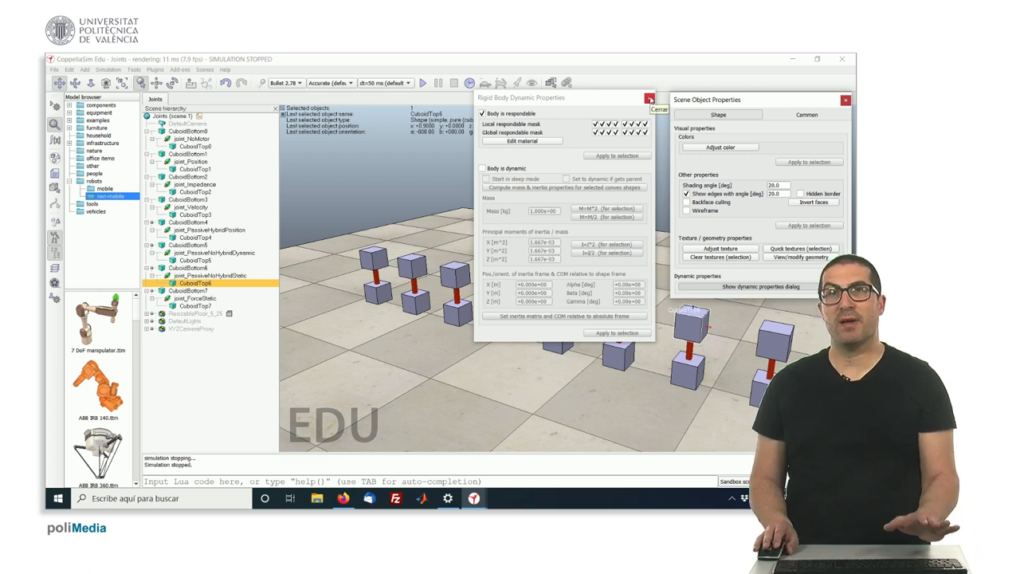
click(650, 97)
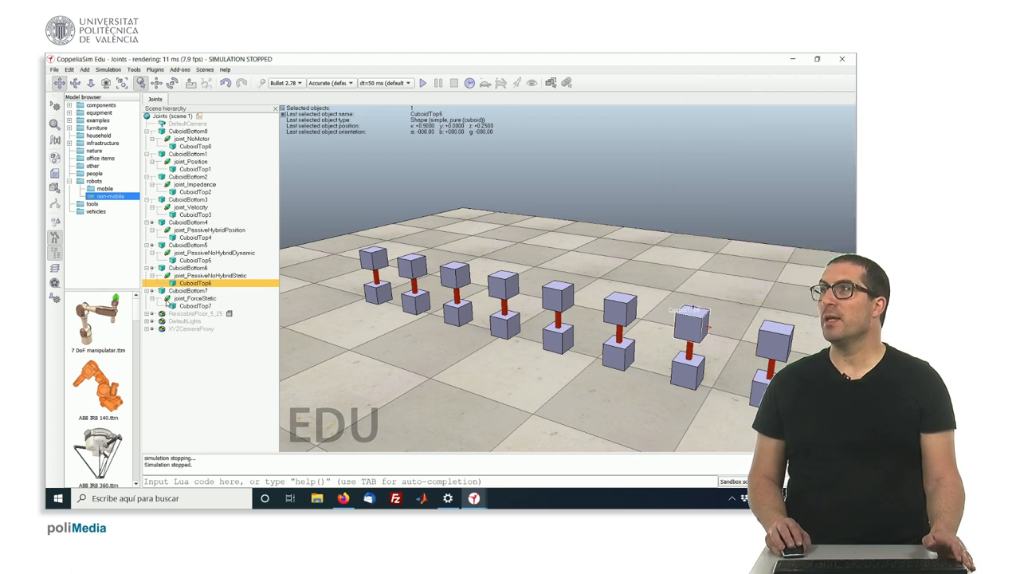
click(196, 298)
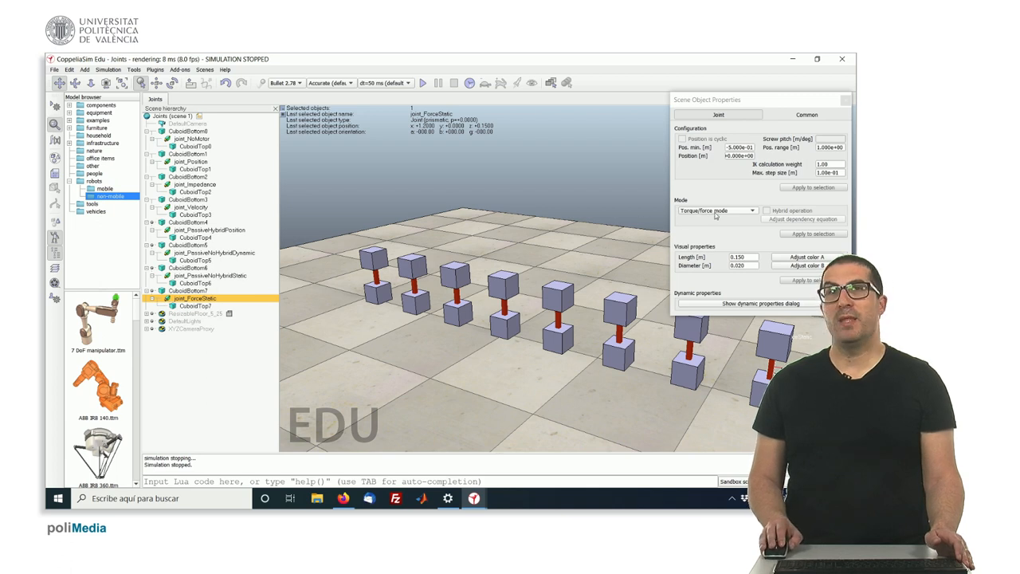
mouse_move(709, 214)
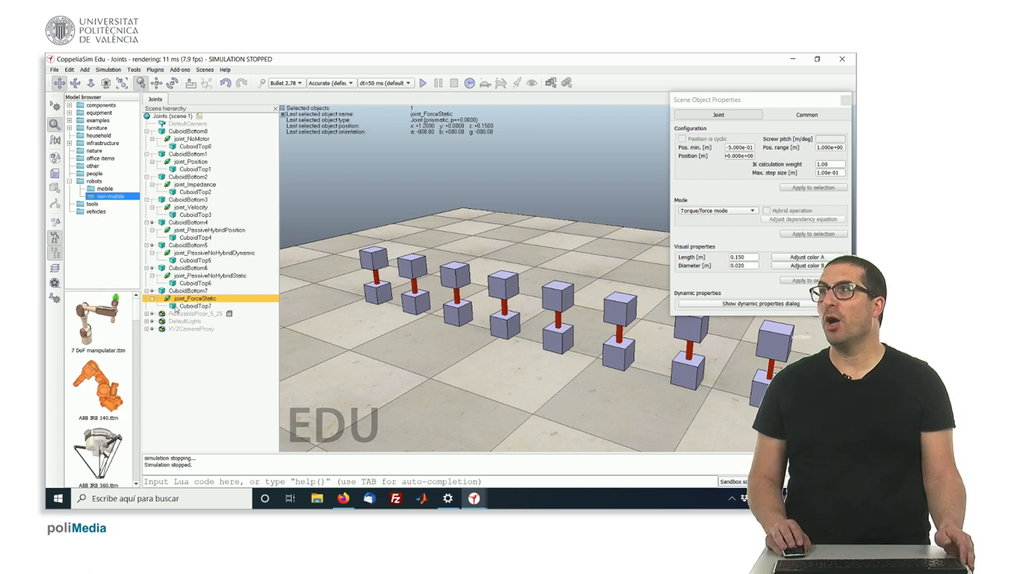
click(194, 306)
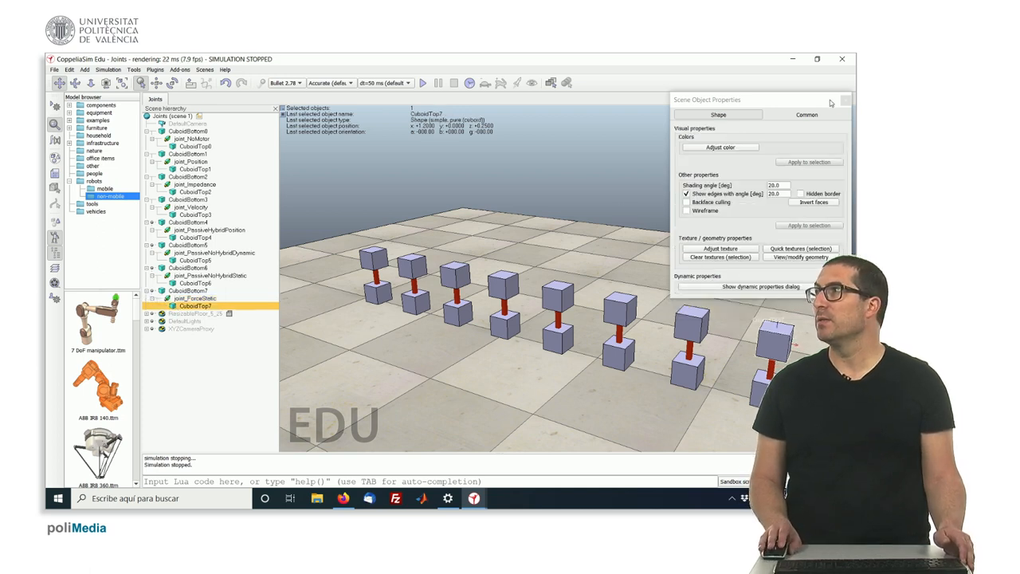
click(845, 99)
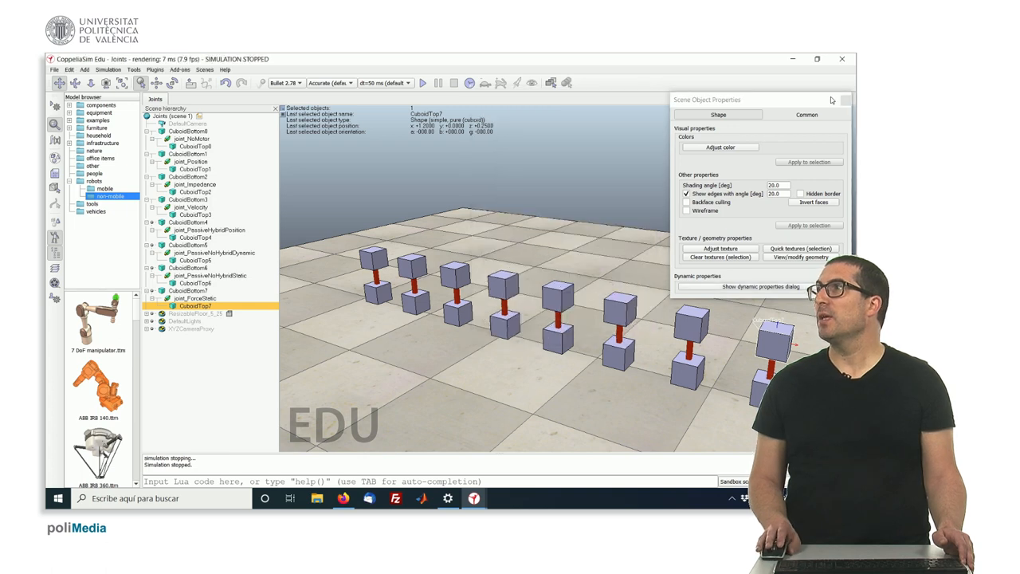
click(845, 98)
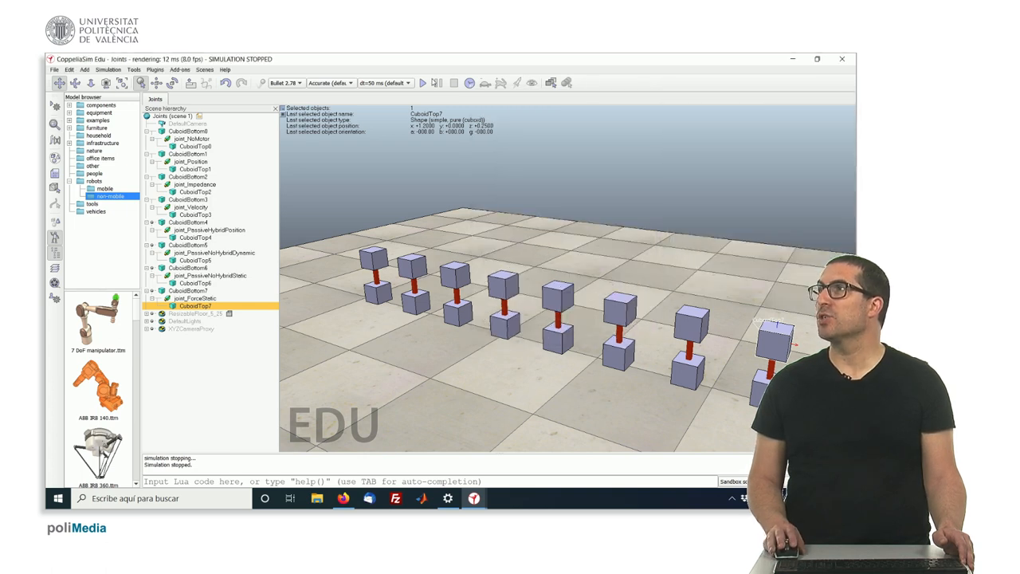
click(424, 83)
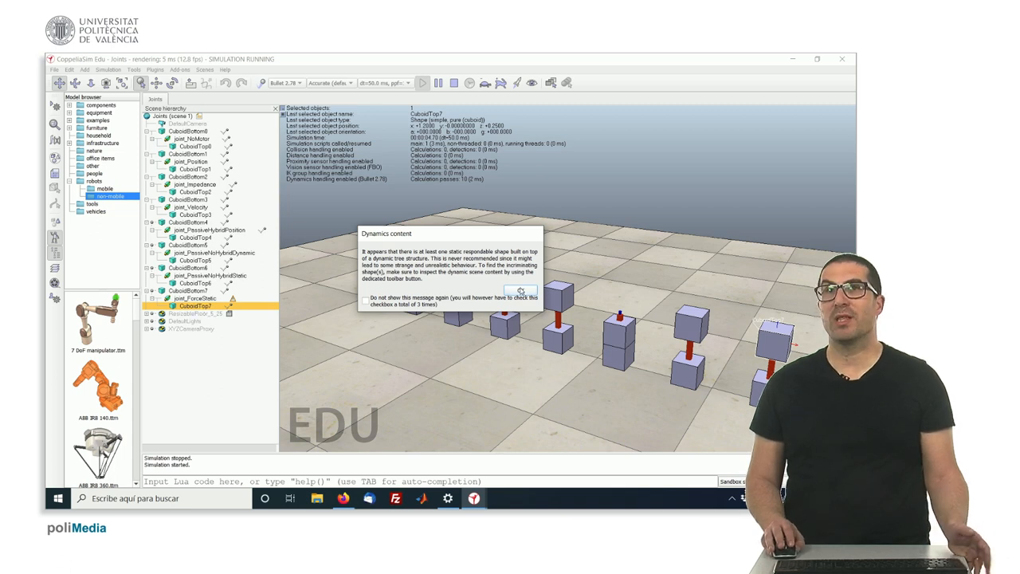
click(521, 291)
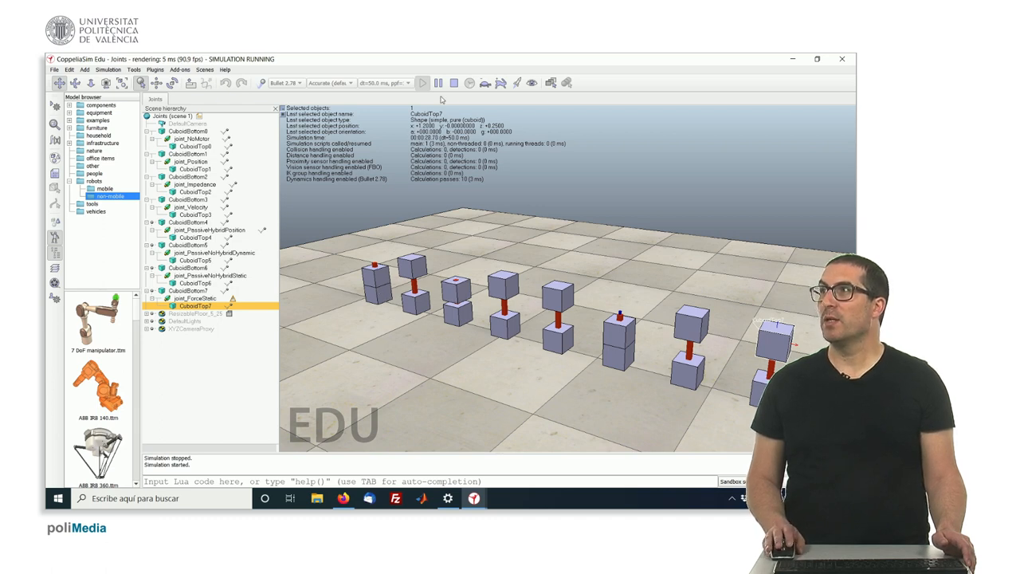
click(453, 83)
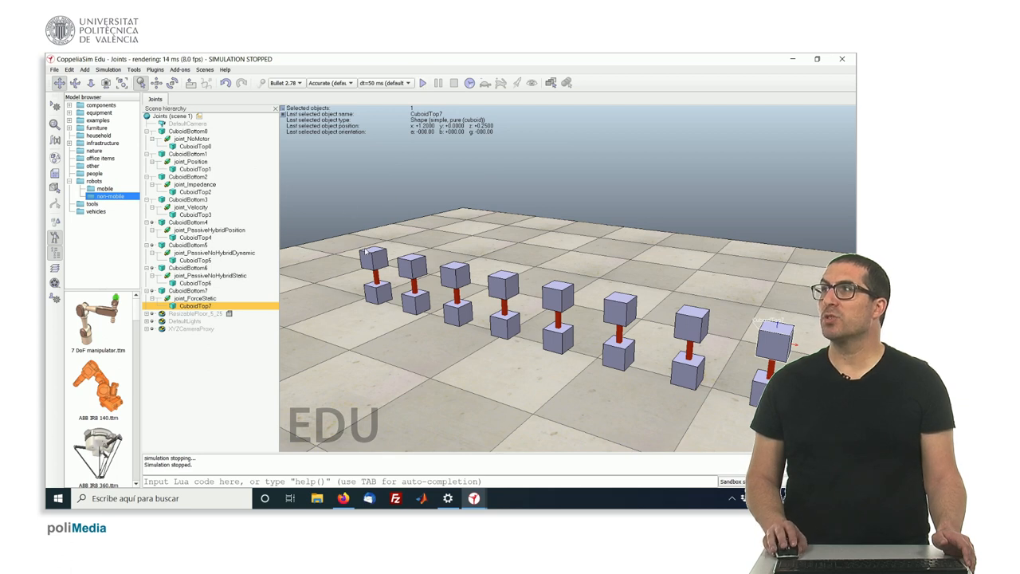
Step: Start the simulation from the toolbar so the joint dynamics play out and the top cubes shift
click(424, 83)
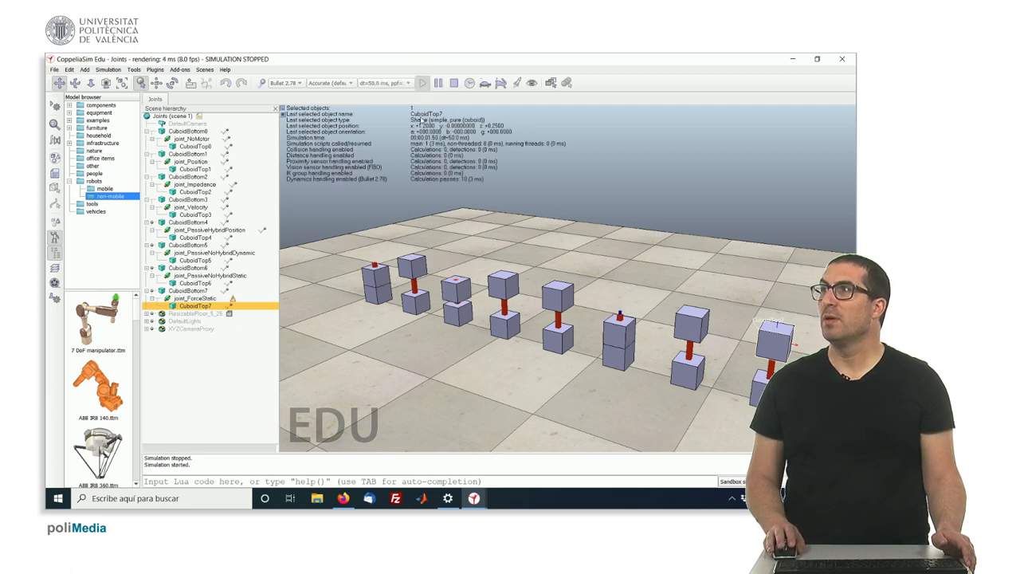
click(424, 83)
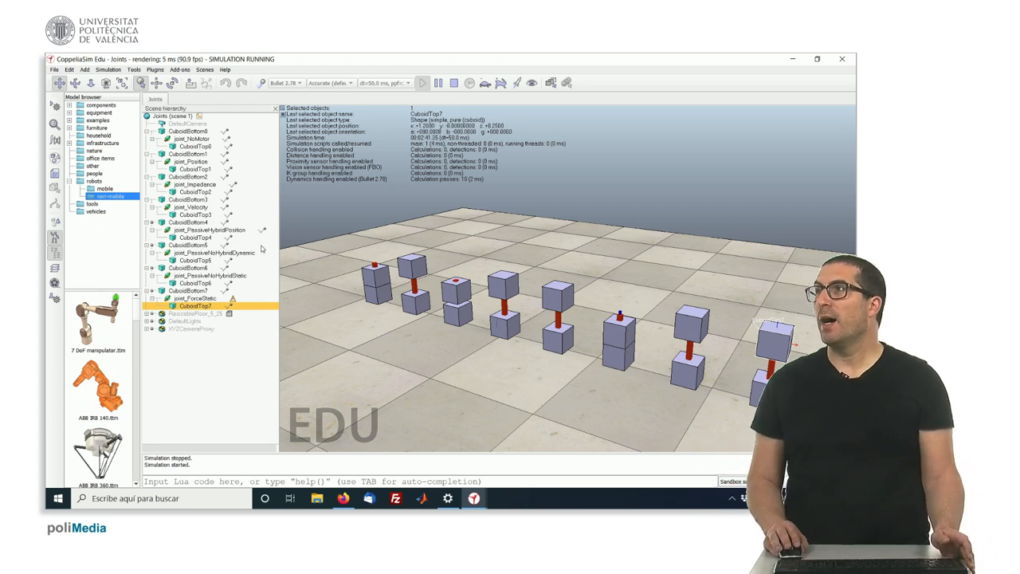
click(210, 230)
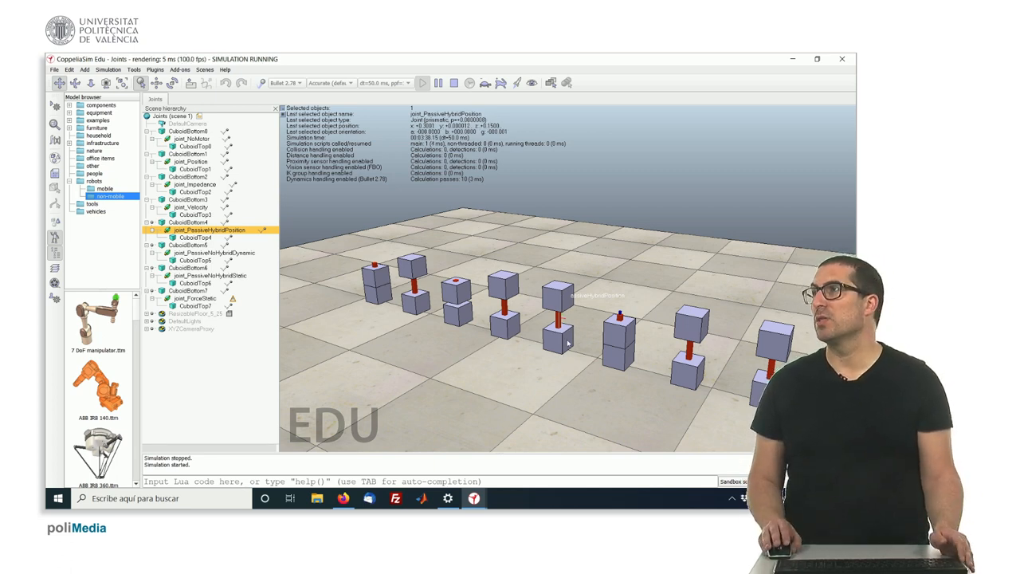
click(214, 252)
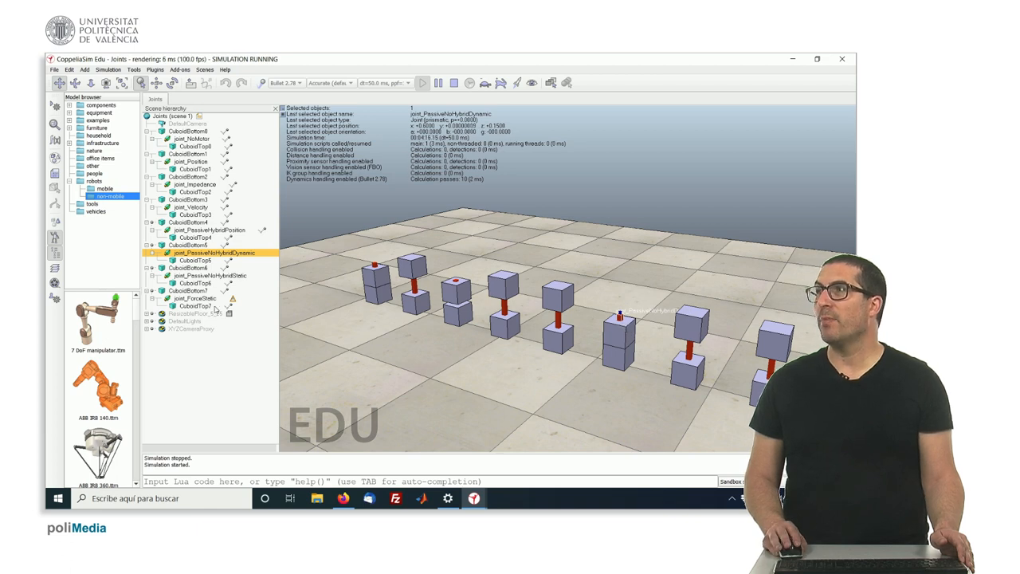
click(195, 259)
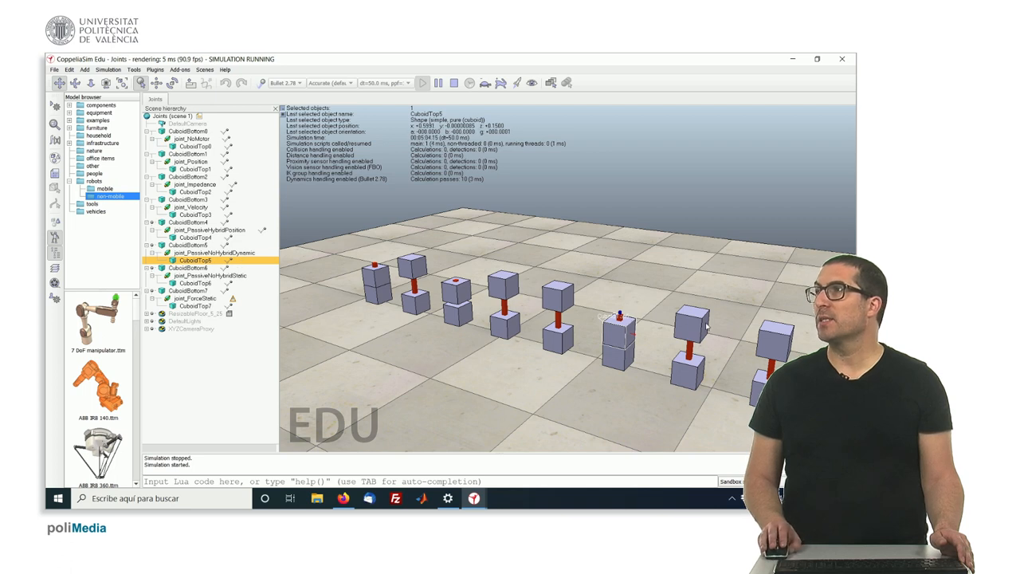
click(196, 284)
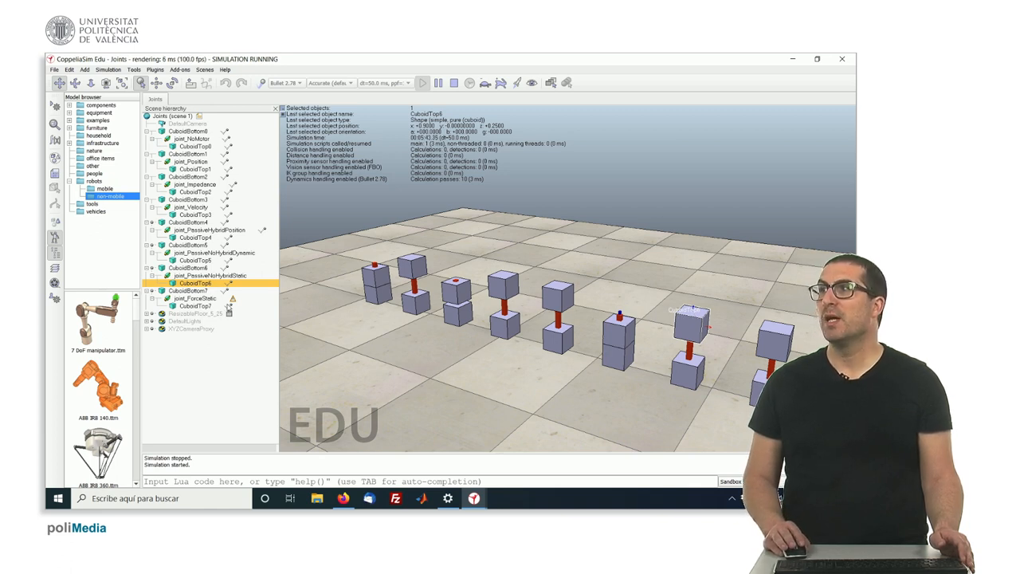
click(195, 306)
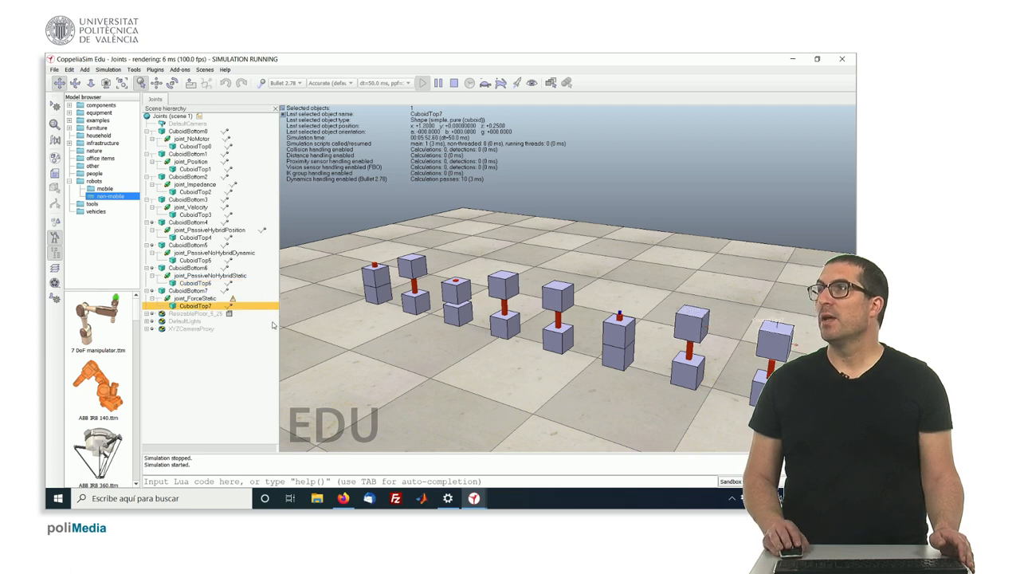